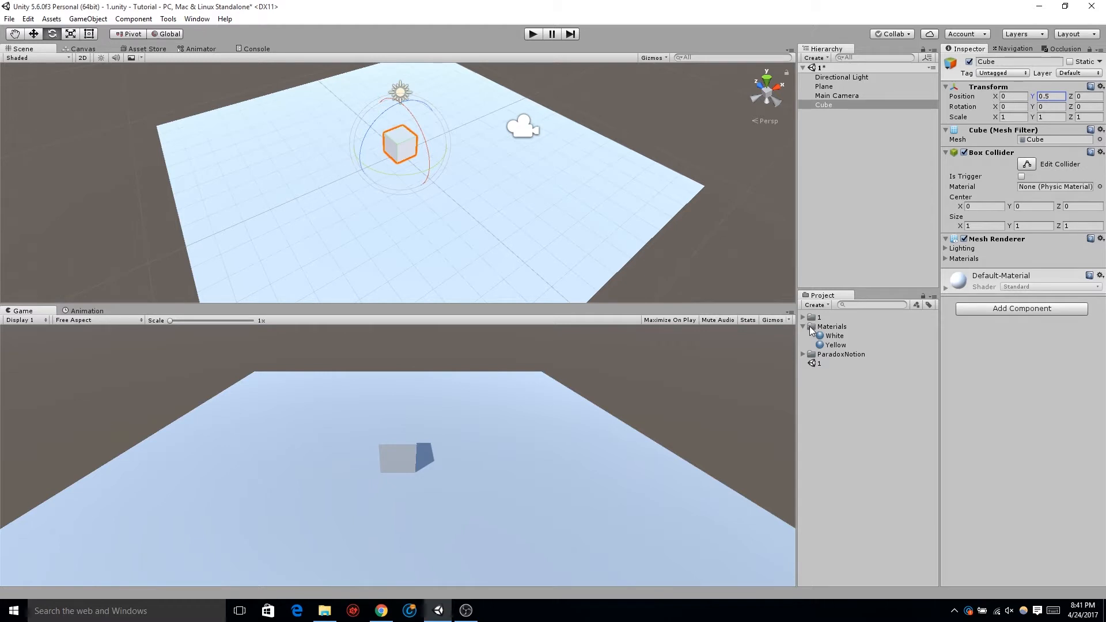
Add a Behaviour Tree Owner component to the Cube by searching 'bh' in Add Component.
right_click(823, 105)
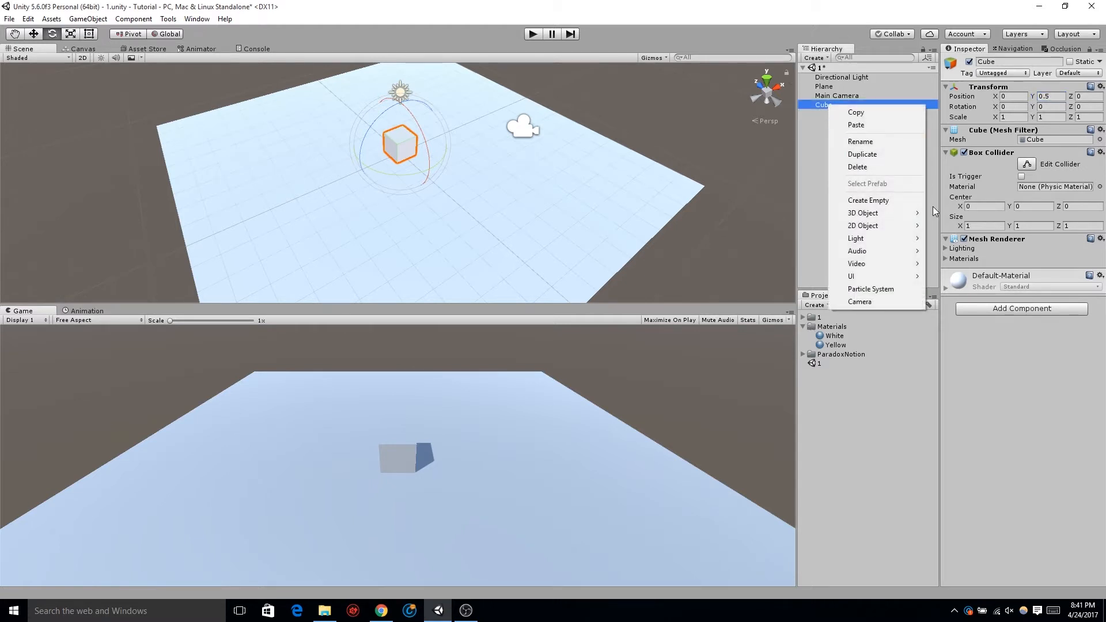
click(1021, 309)
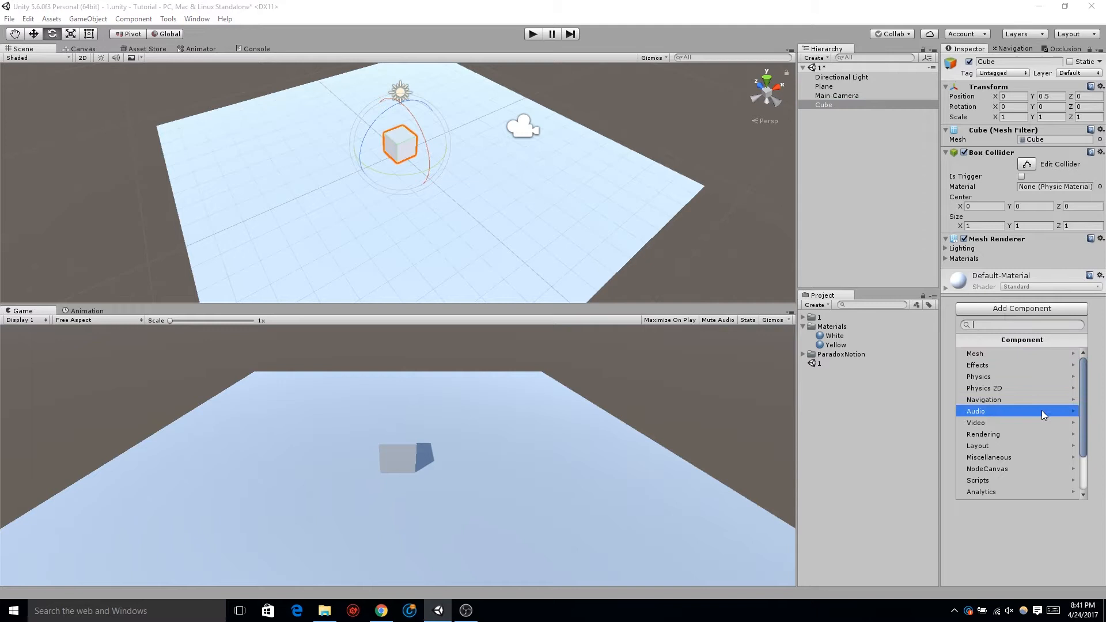
mouse_move(1043, 423)
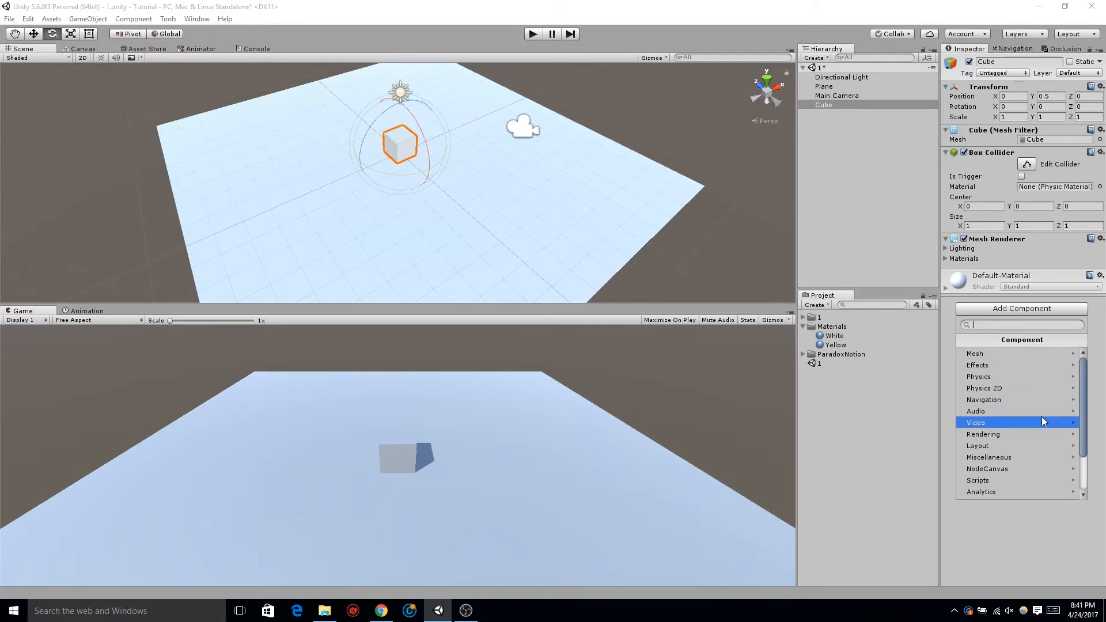
text(bh)
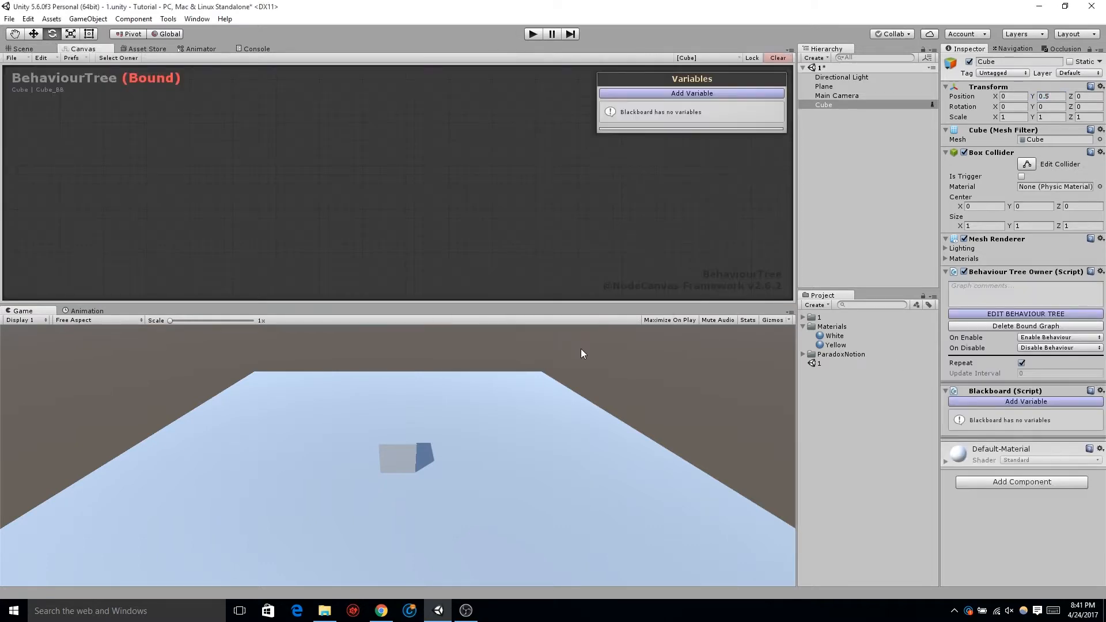
mouse_move(382, 140)
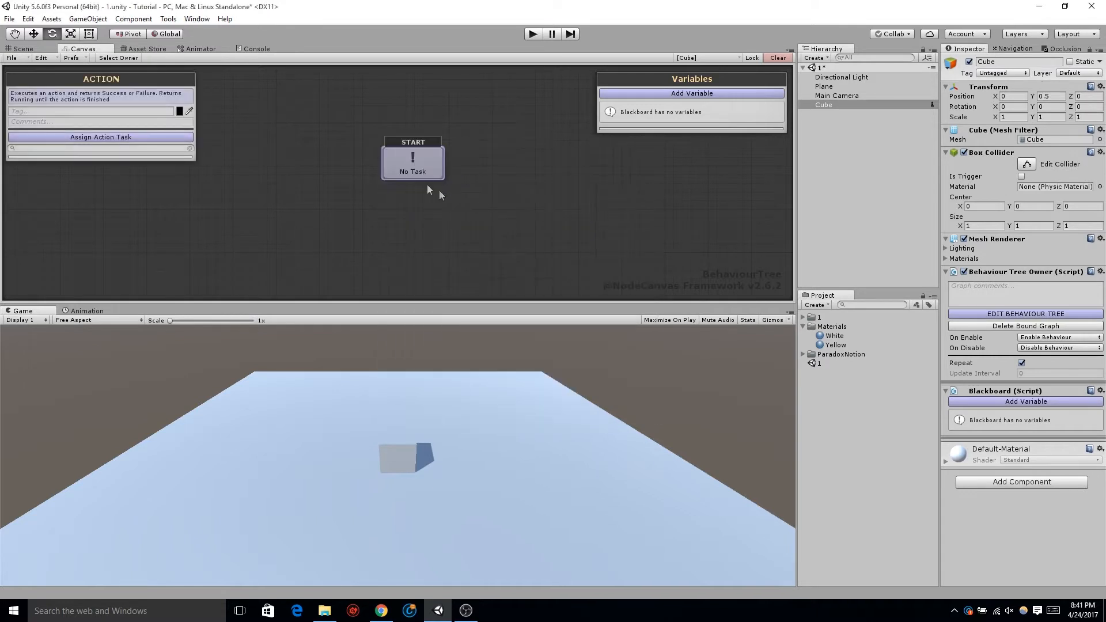
Bring up the Assign Action Task chooser for the new START action node.
click(101, 137)
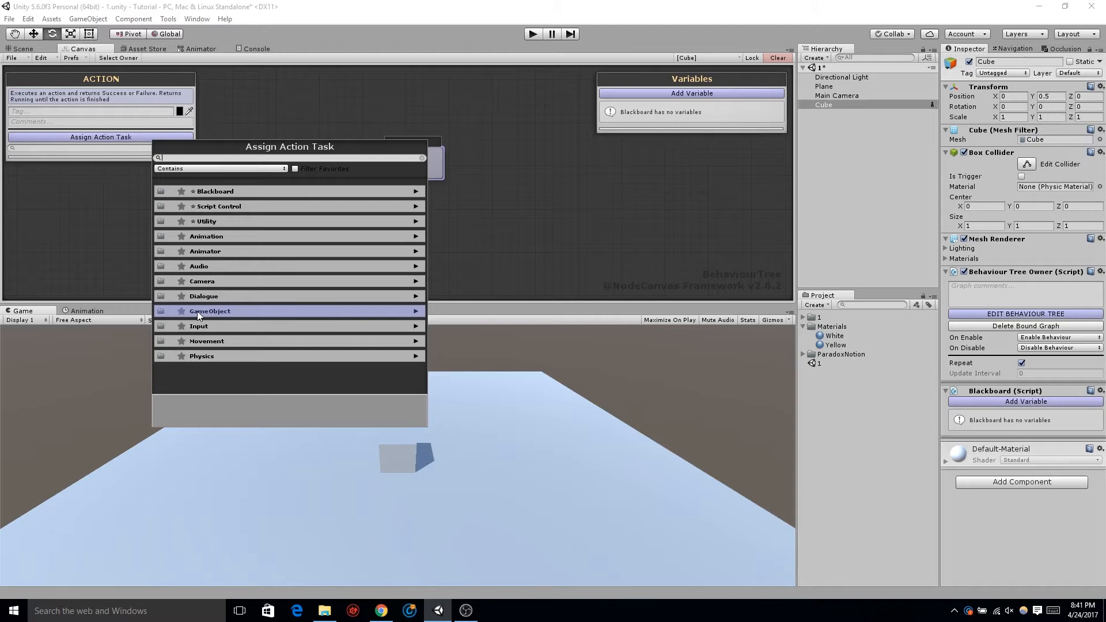
Assign Get Input Axis from the Input category, reading Horizontal and Vertical axes.
click(198, 326)
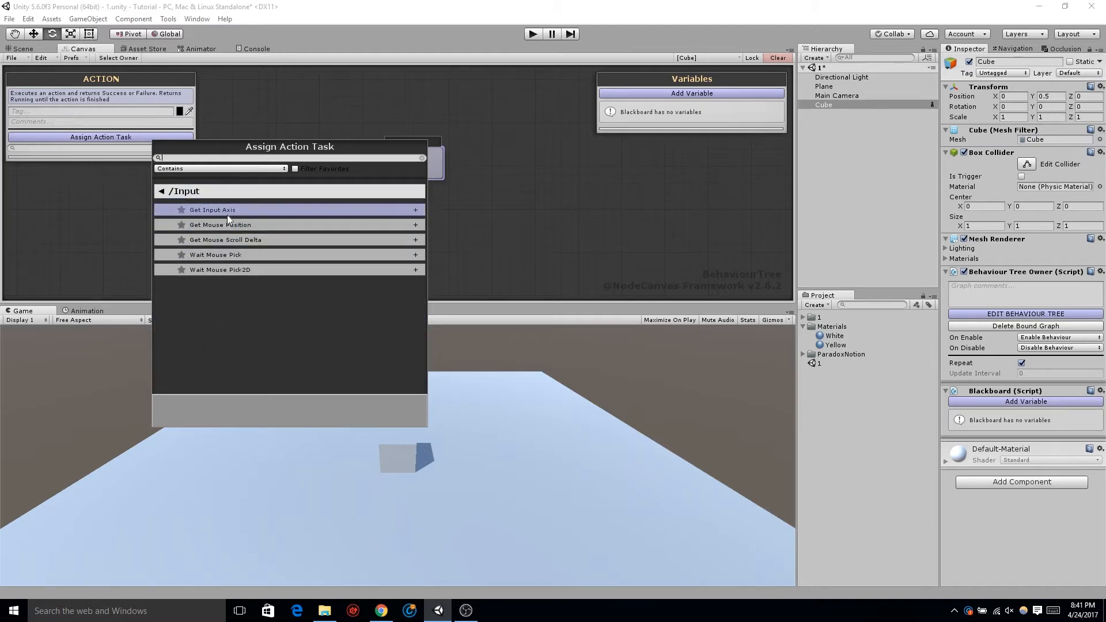
click(212, 209)
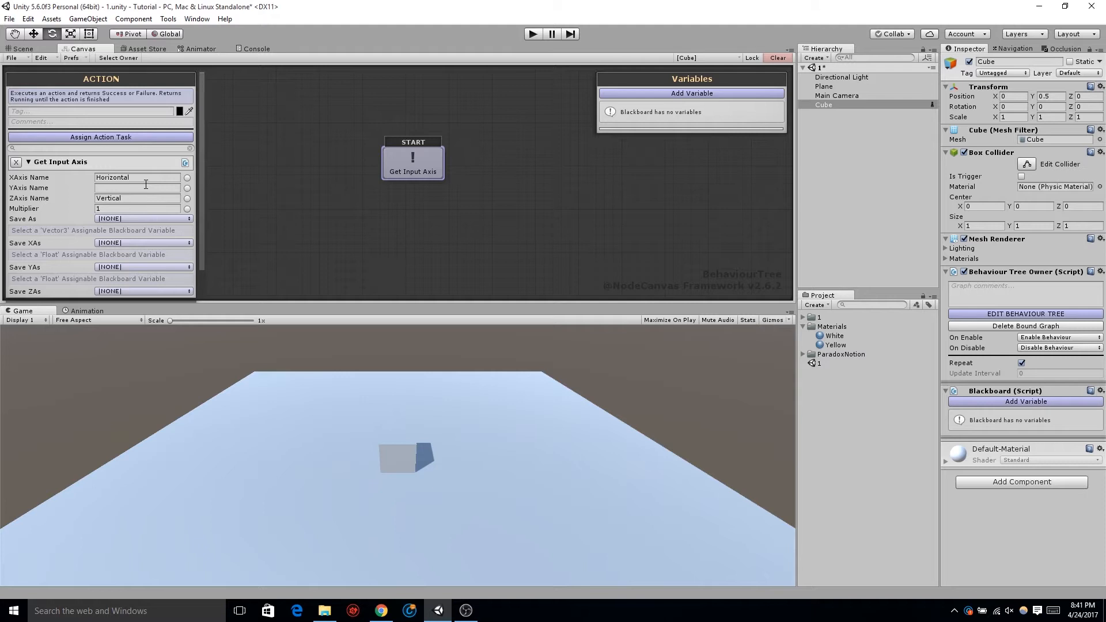
mouse_move(138, 178)
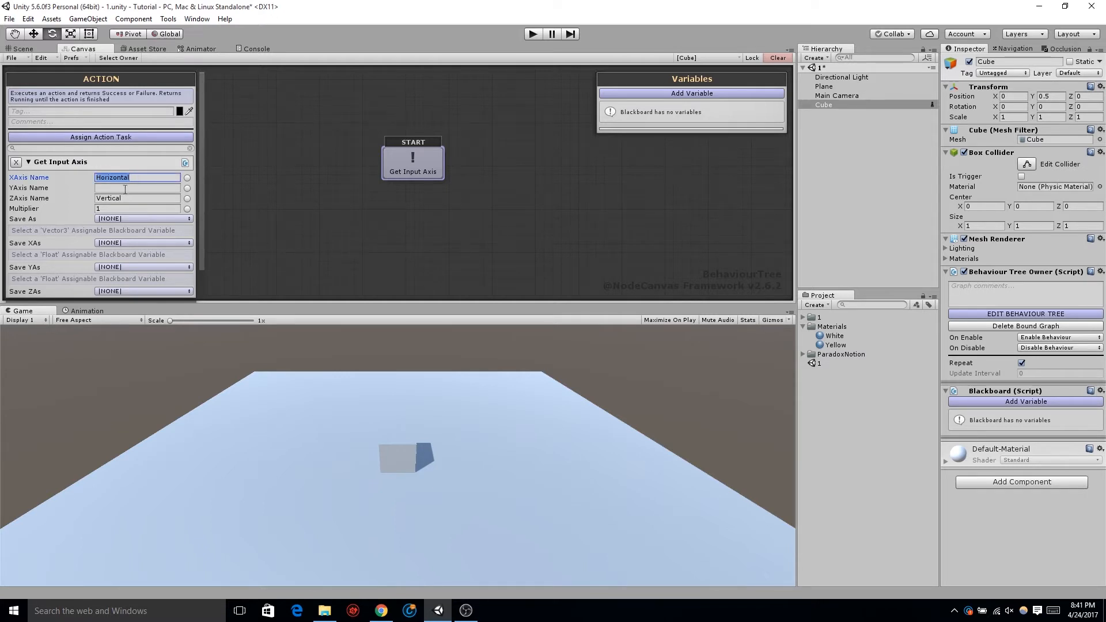
Create new blackboard variables Save XAs and Save ZAs for the X and Z axis outputs.
click(138, 198)
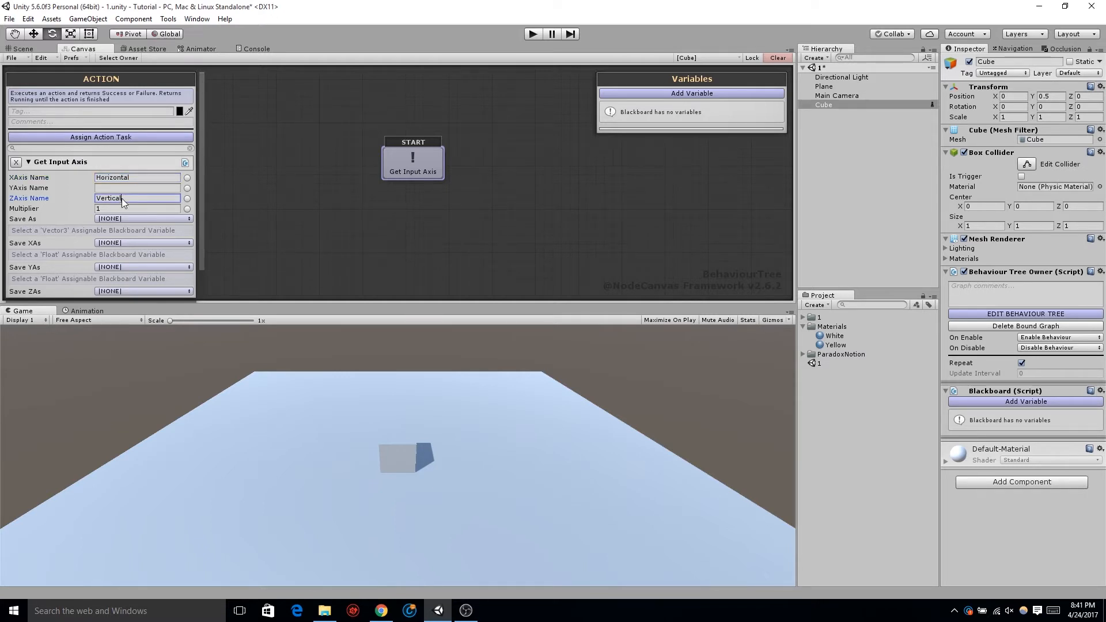
double_click(122, 198)
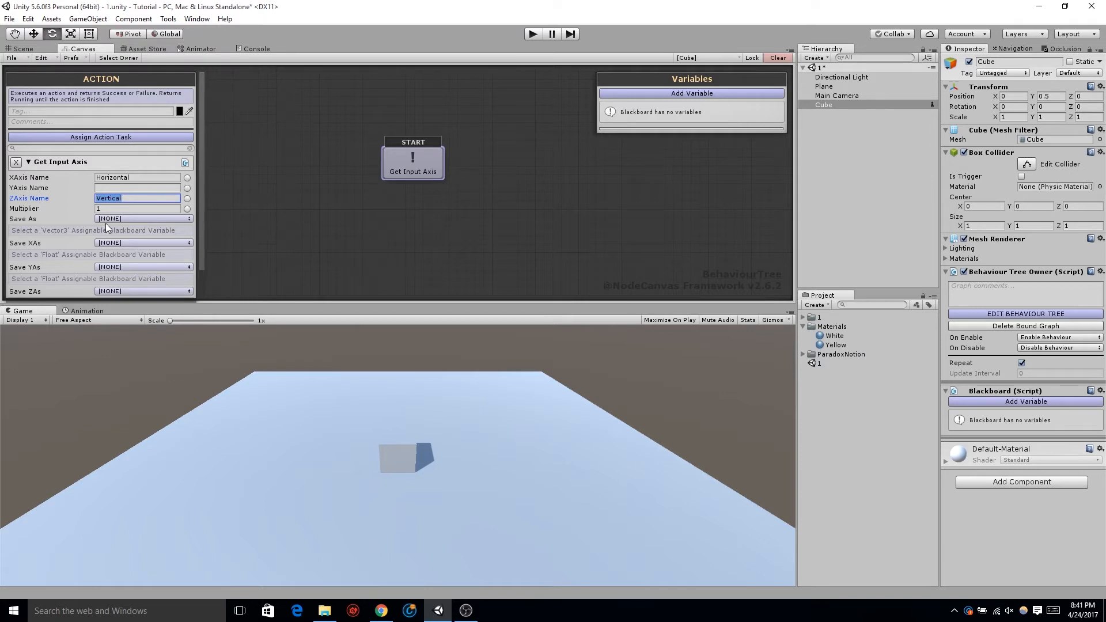
mouse_move(118, 245)
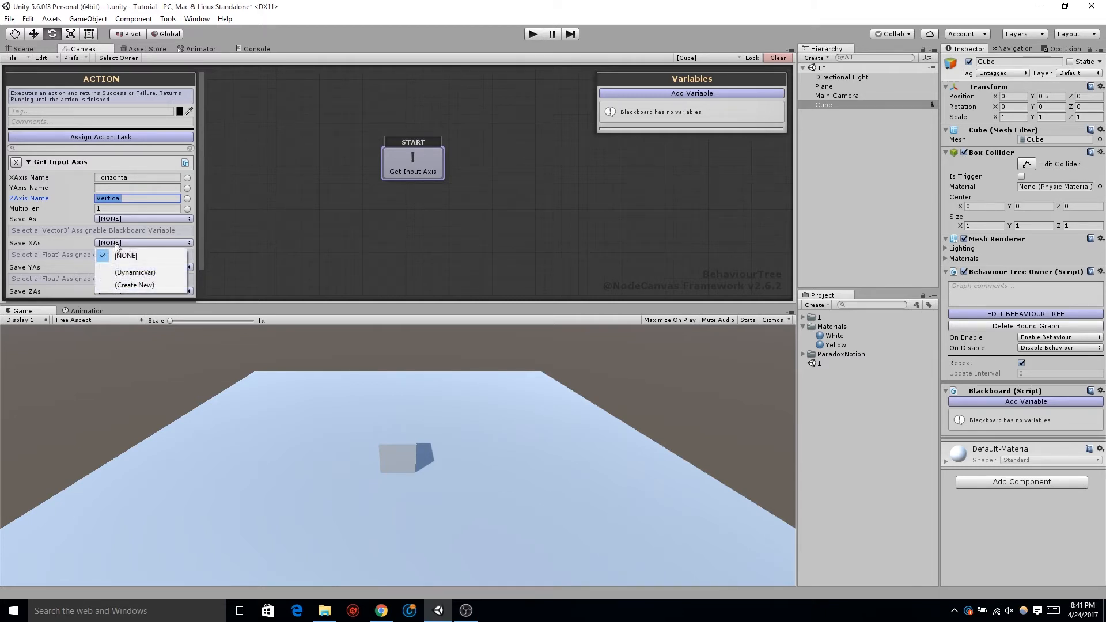
mouse_move(140, 286)
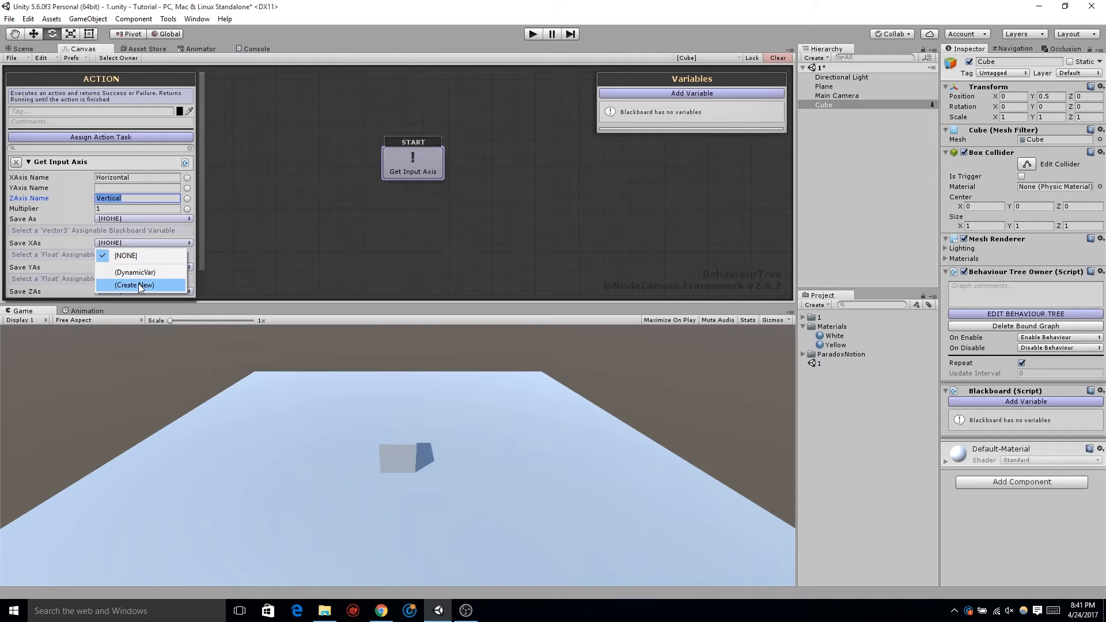
click(135, 286)
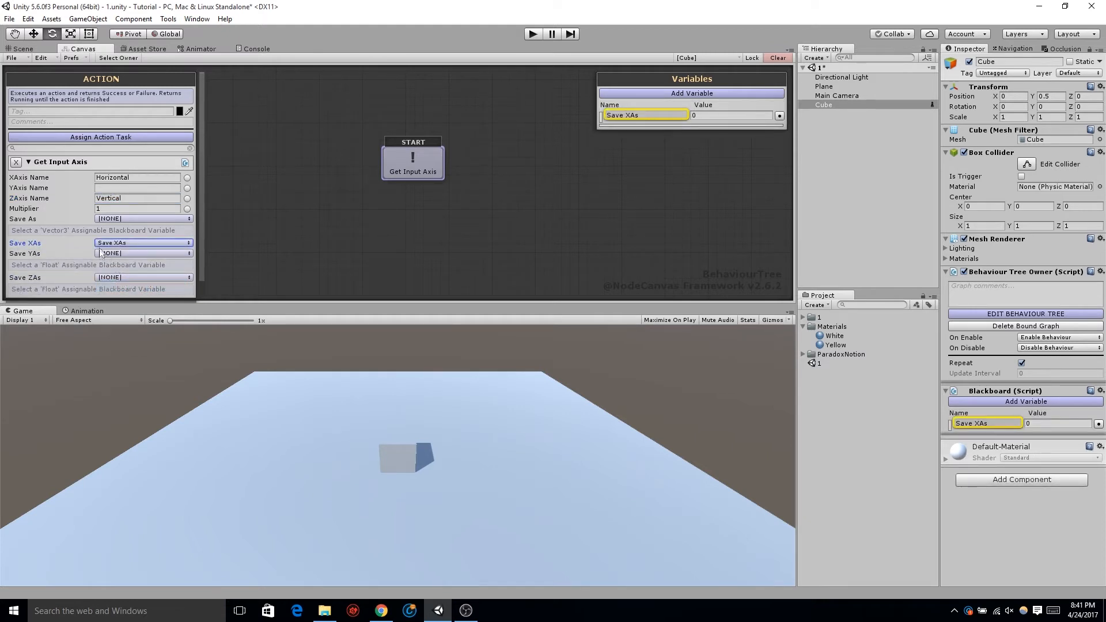
click(143, 276)
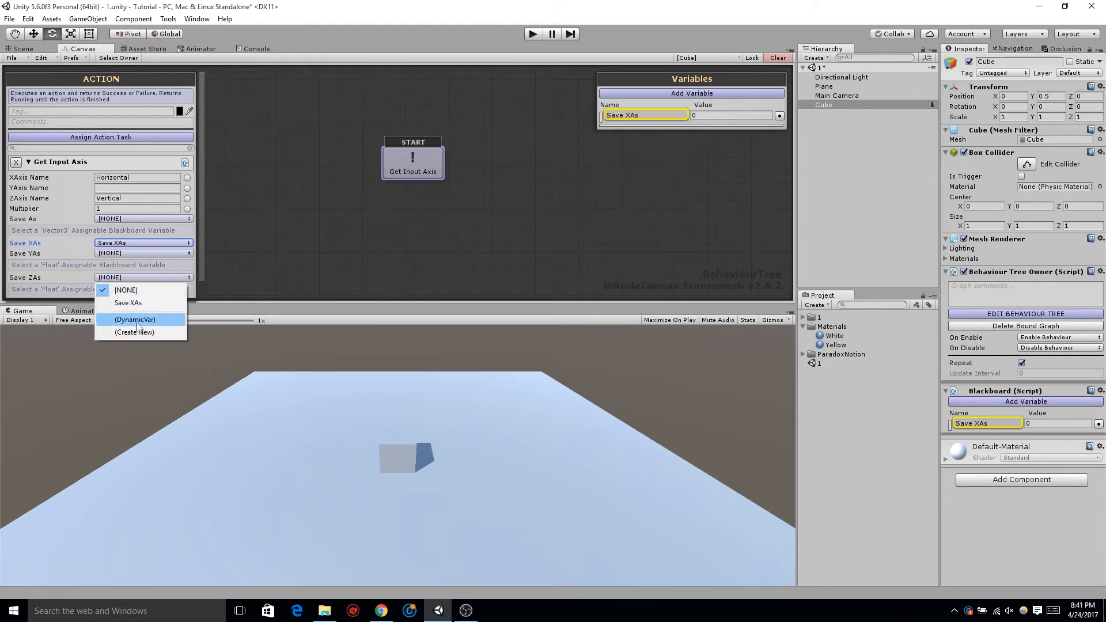
mouse_move(145, 325)
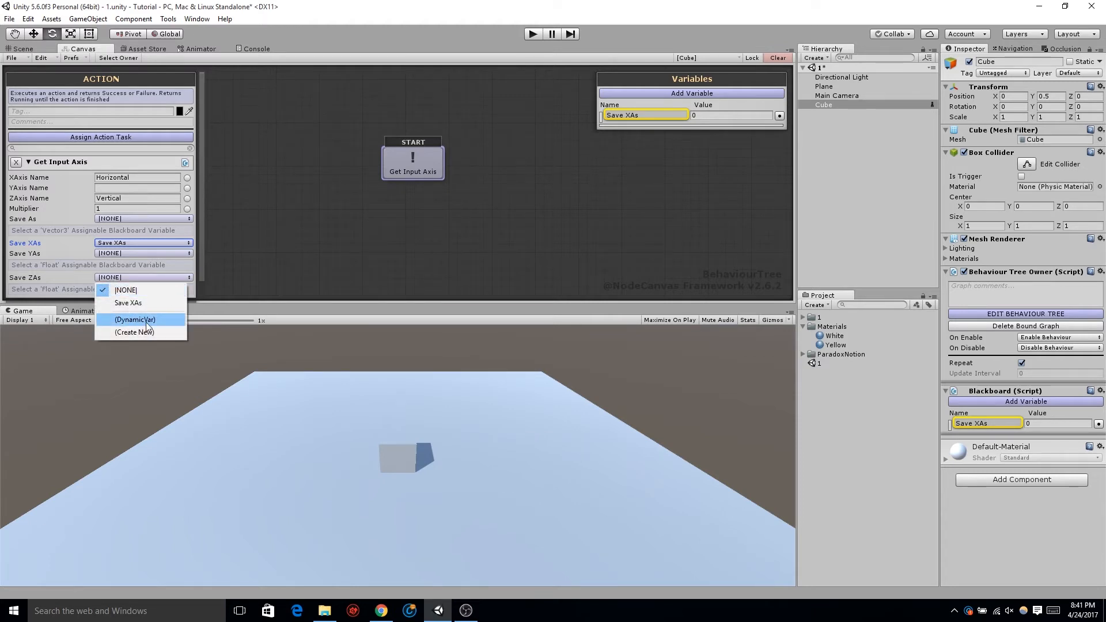
mouse_move(149, 338)
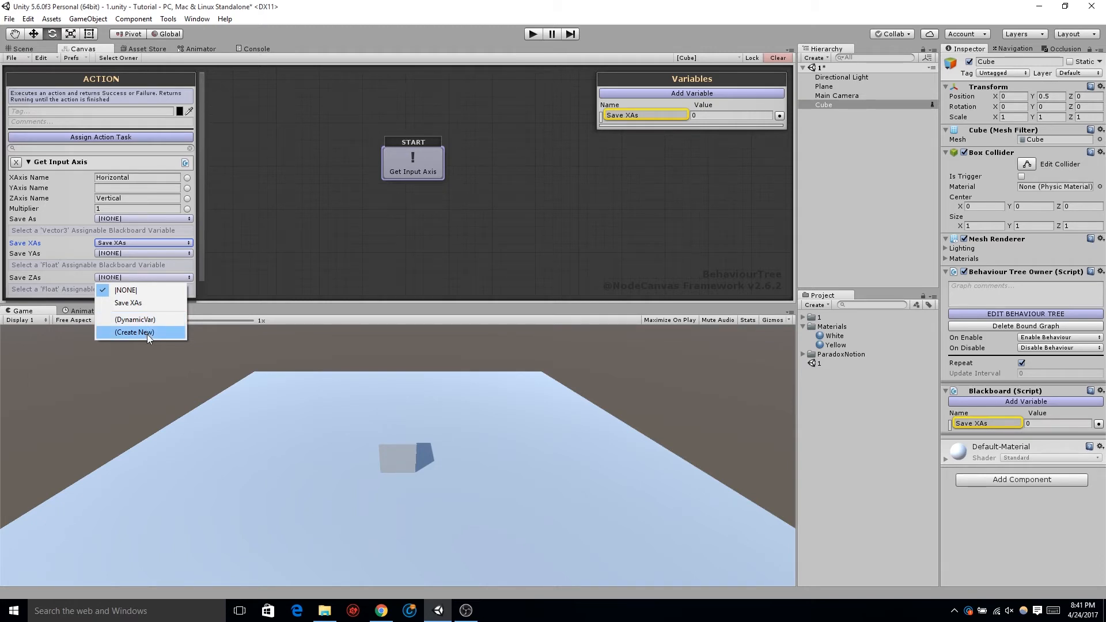
click(134, 332)
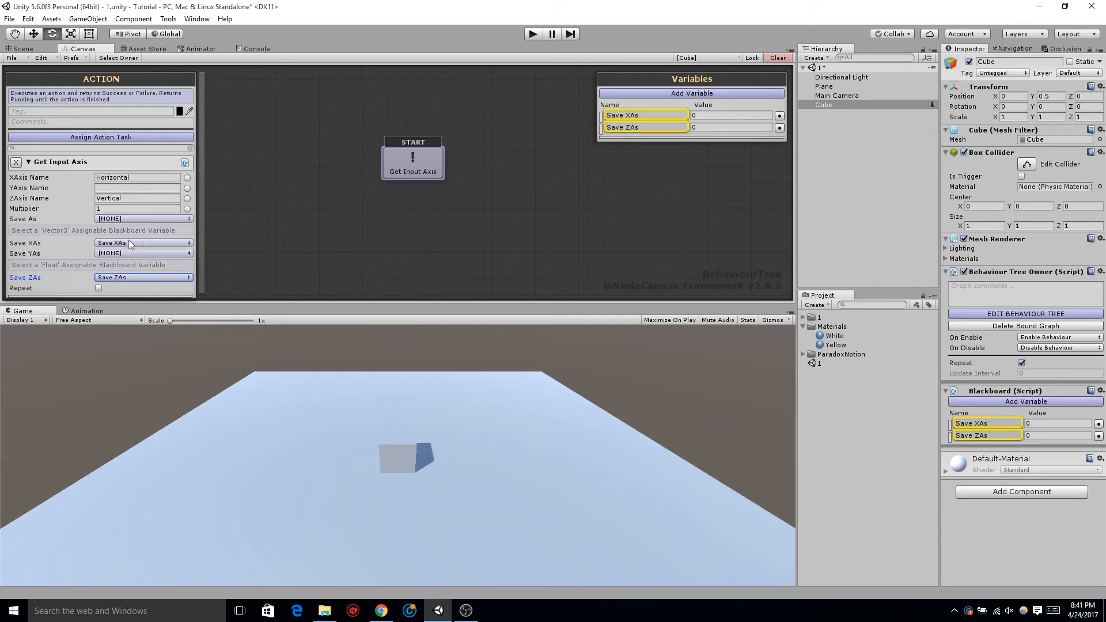
mouse_move(553, 171)
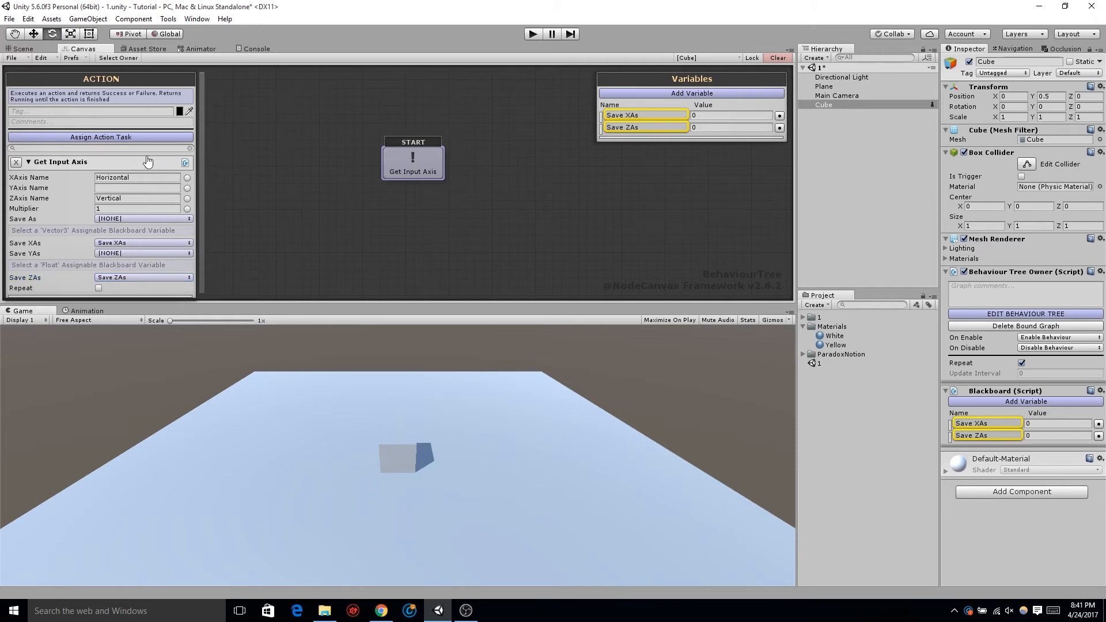
Add an Input Move task from the Movement category after Get Input Axis.
click(101, 137)
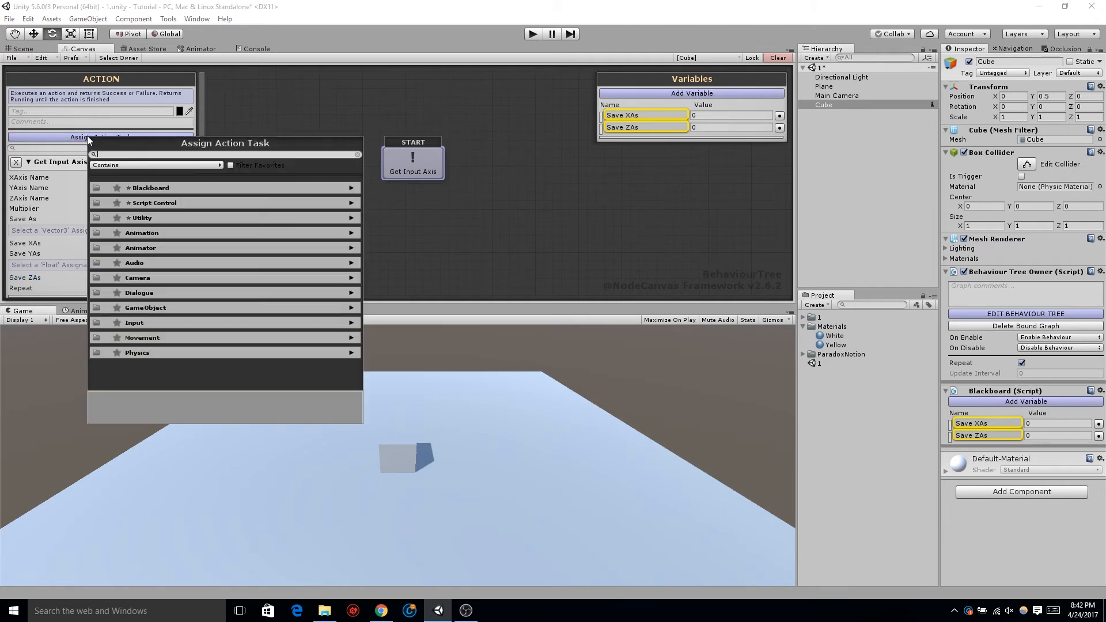
mouse_move(166, 337)
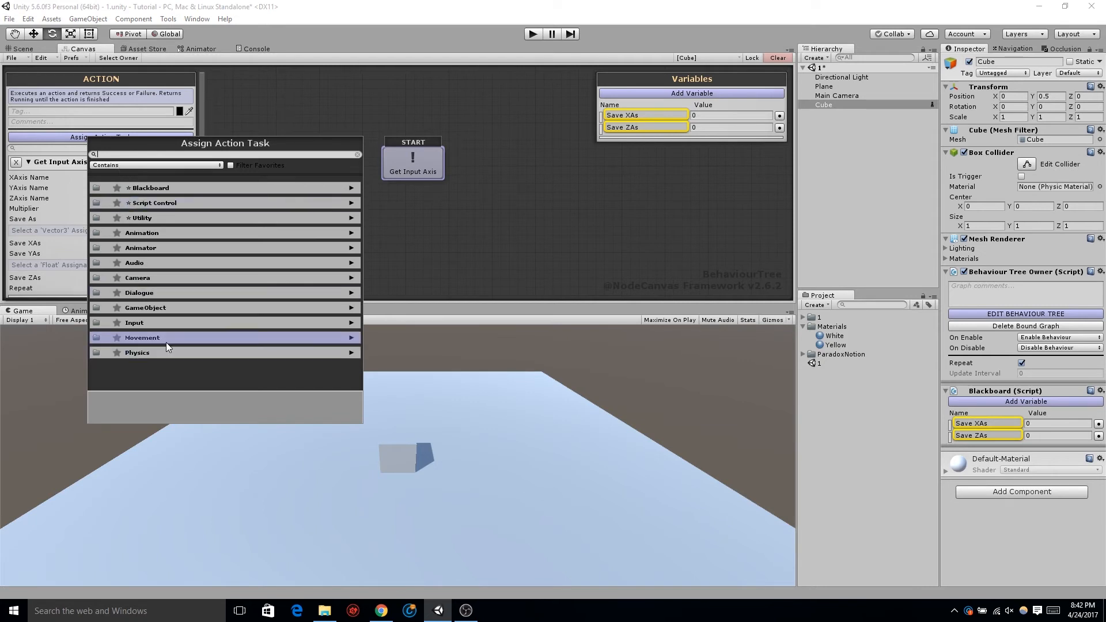
click(141, 337)
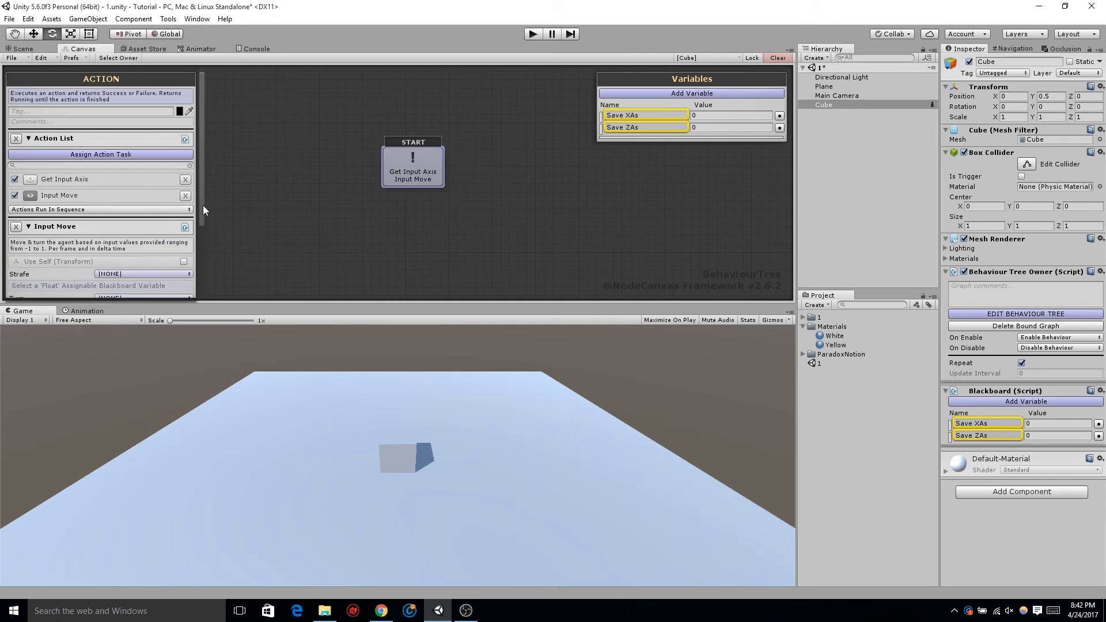
Feed Input Move's Strafe from Save XAs and its Forward from Save ZAs.
click(143, 168)
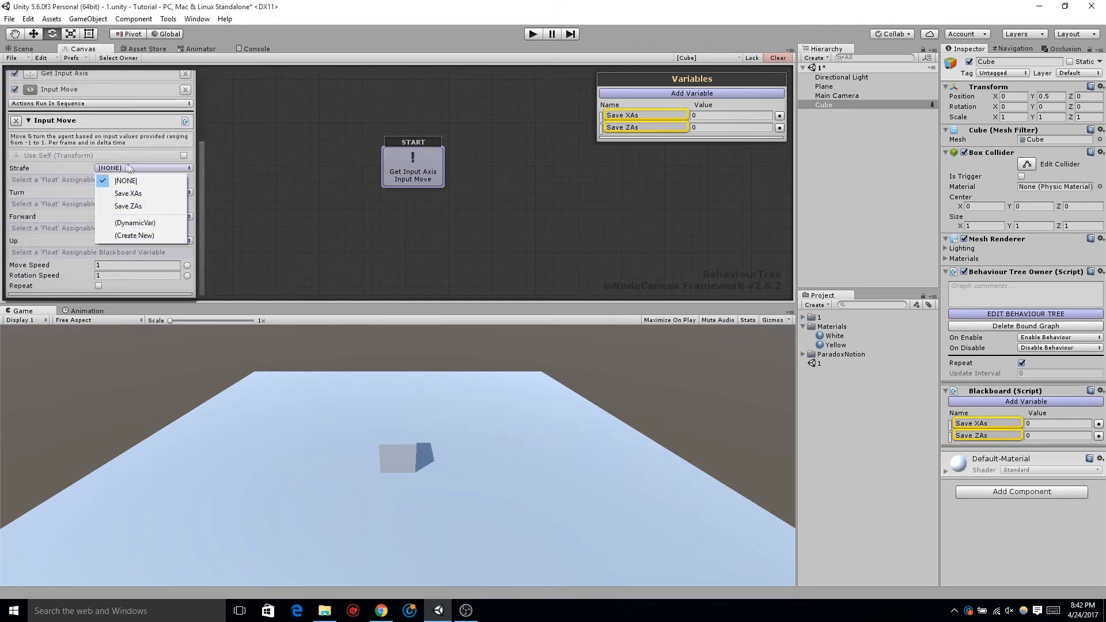
mouse_move(139, 193)
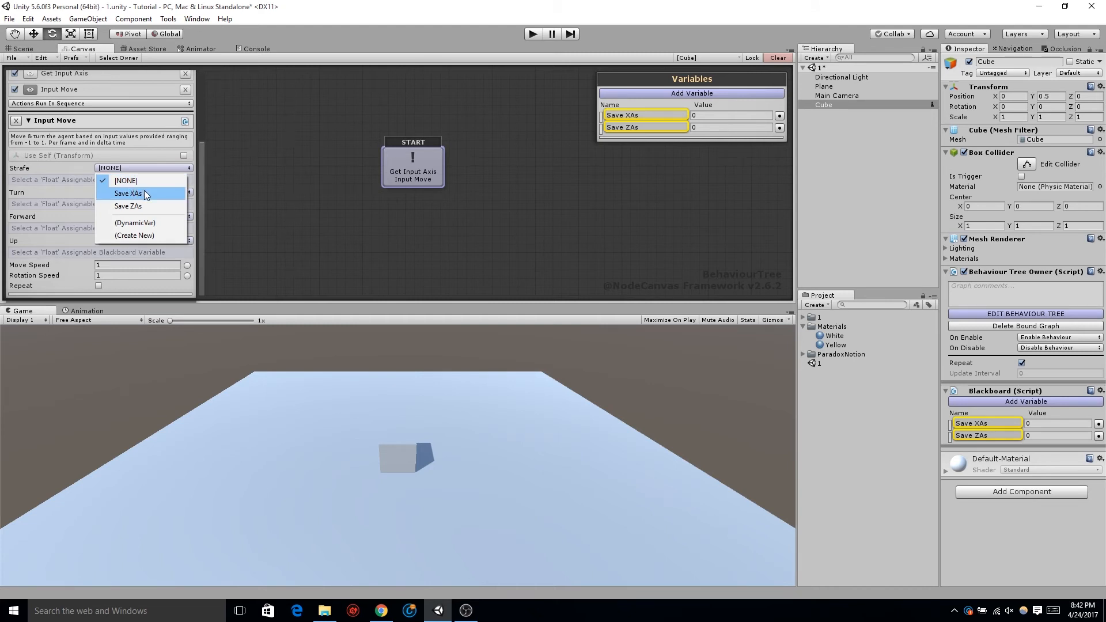
click(129, 194)
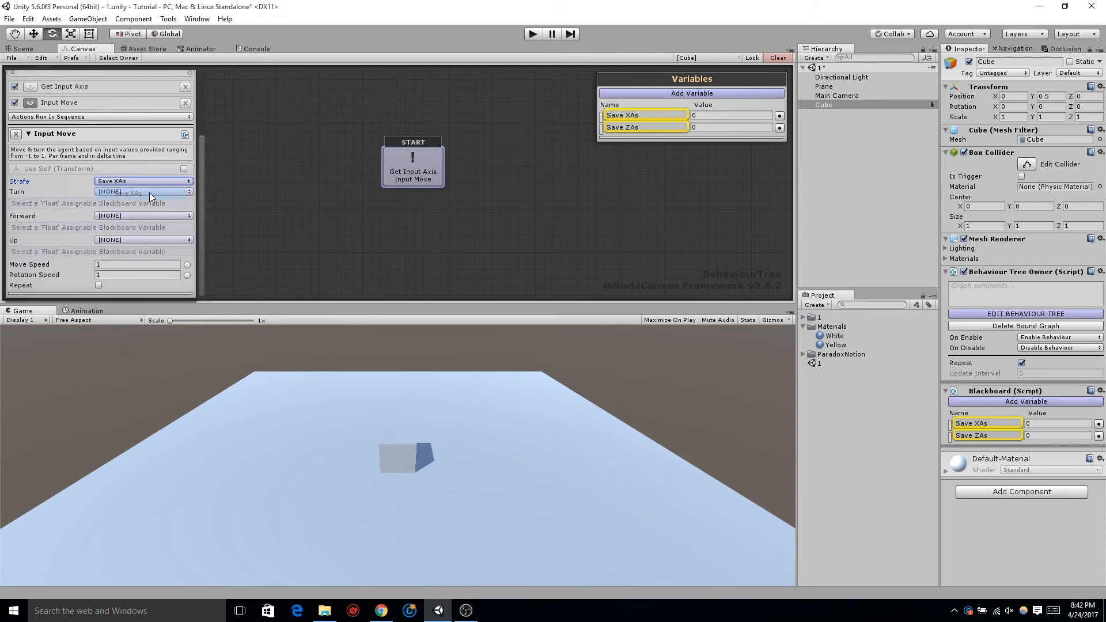
click(143, 216)
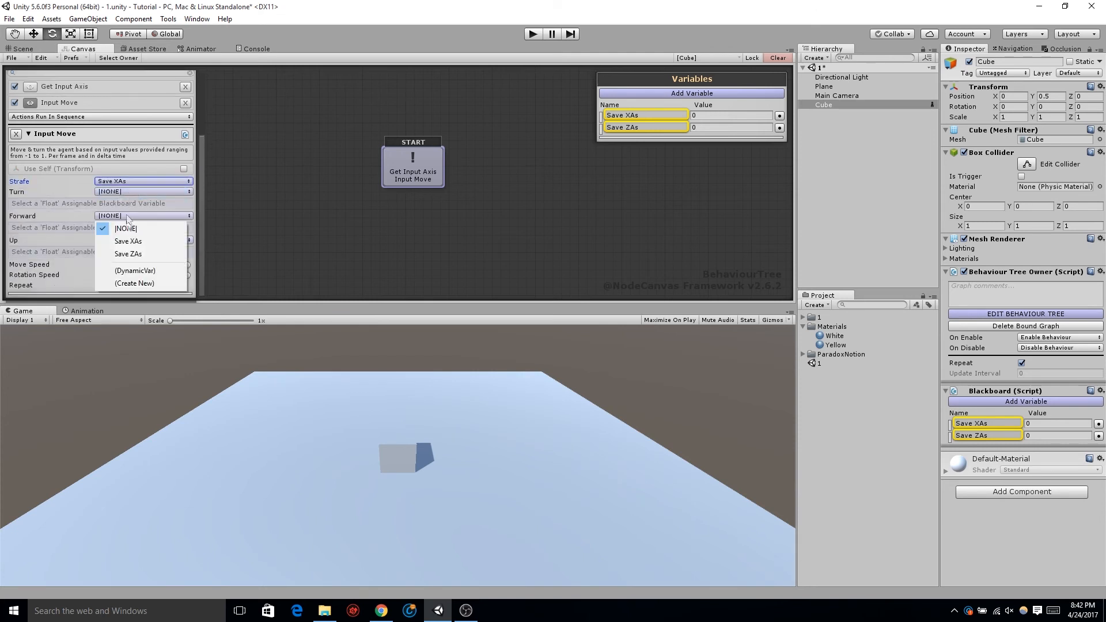
click(126, 253)
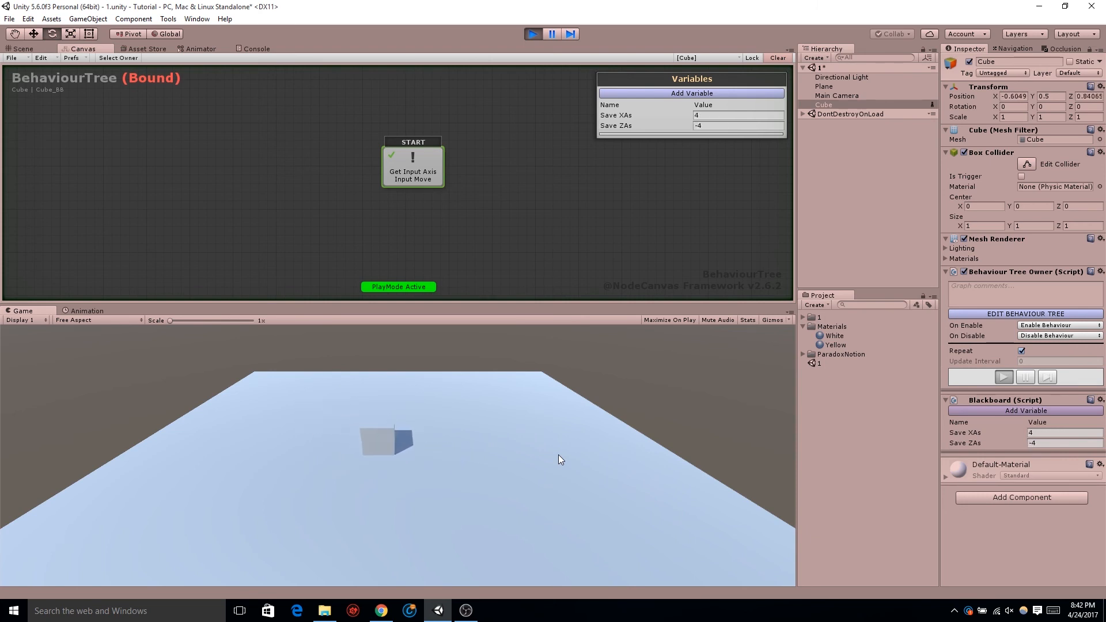
Stop play mode after moving the cube, then select the Green material for the plane.
click(532, 32)
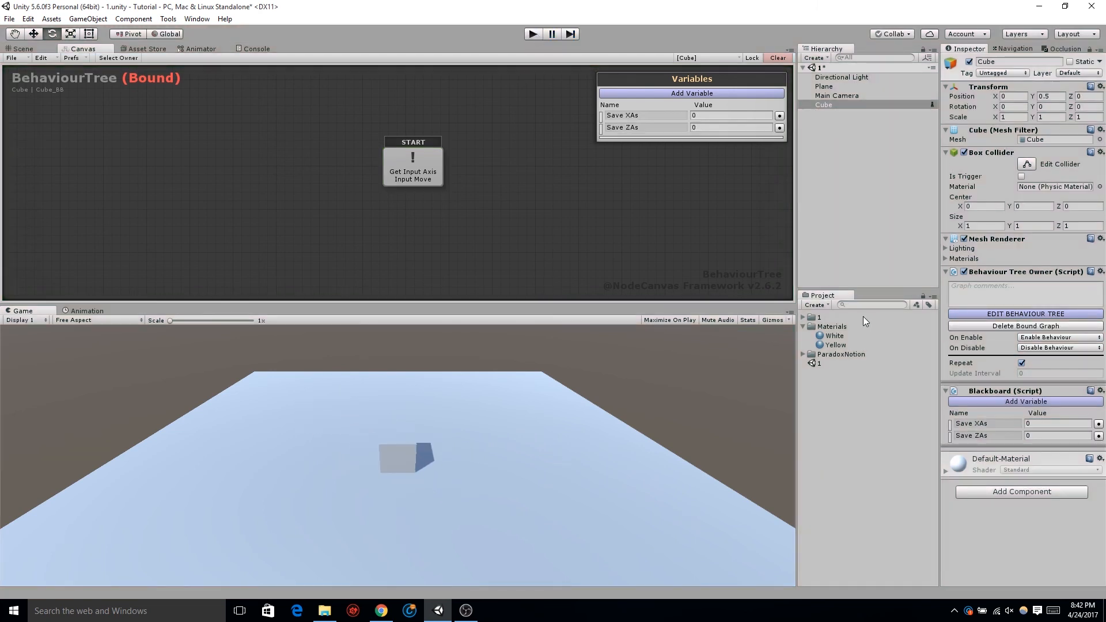
click(835, 336)
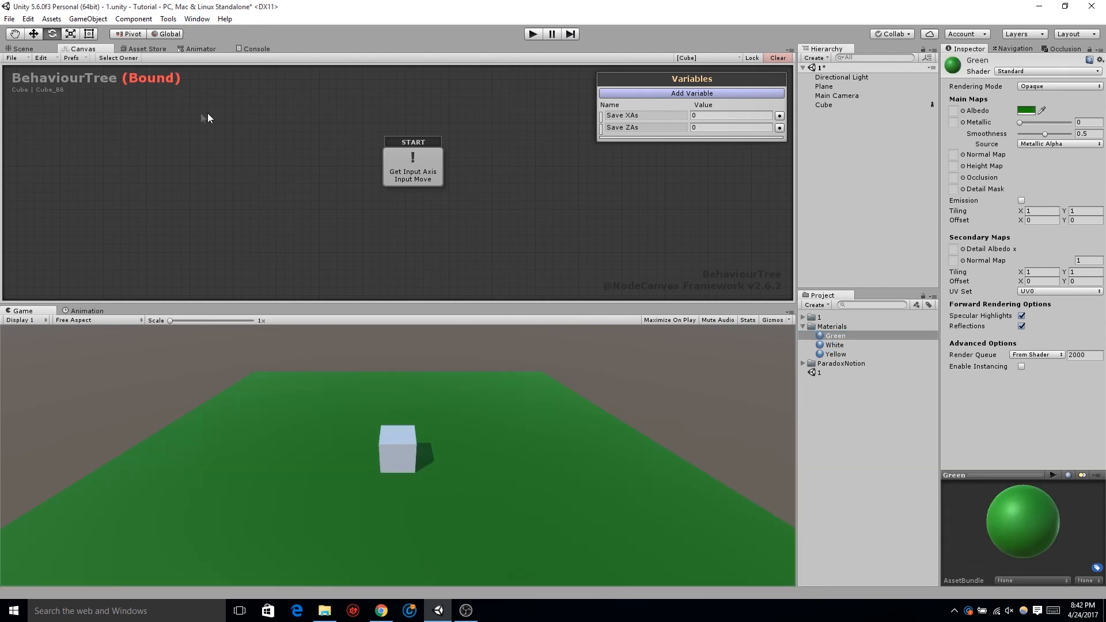